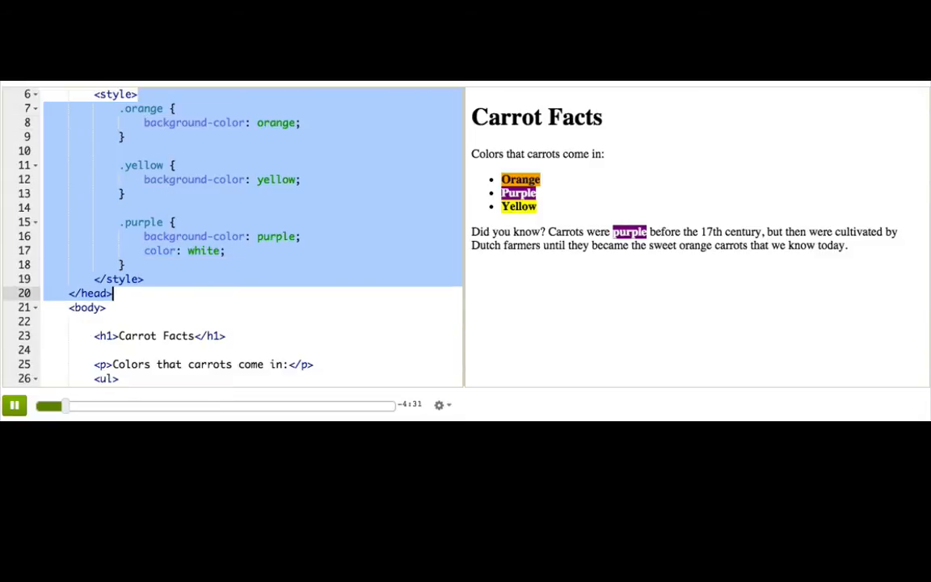
# - Highlight the purple strong element inside the paragraph markup
pyautogui.click(159, 250)
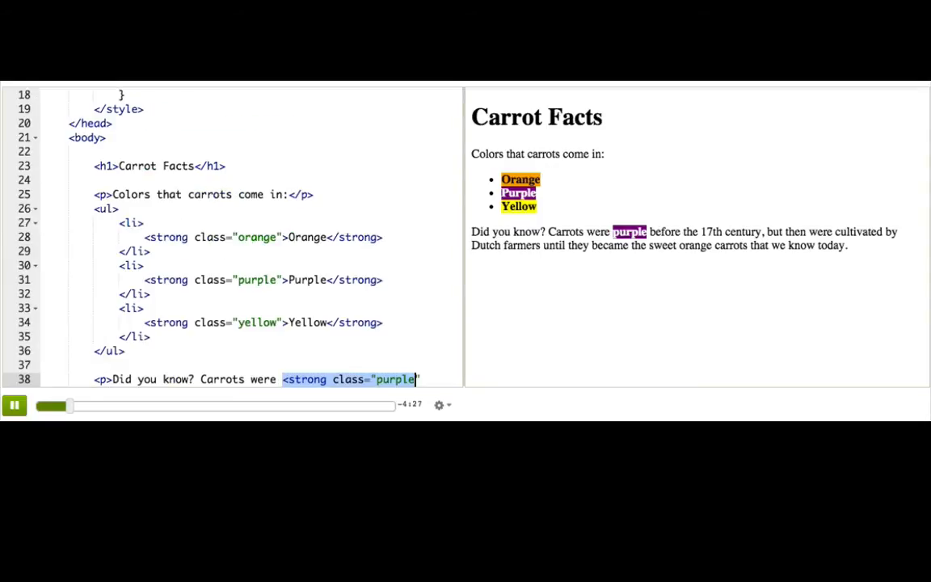
pyautogui.write('">purple</strong> before the 17th century, but then were cultivated')
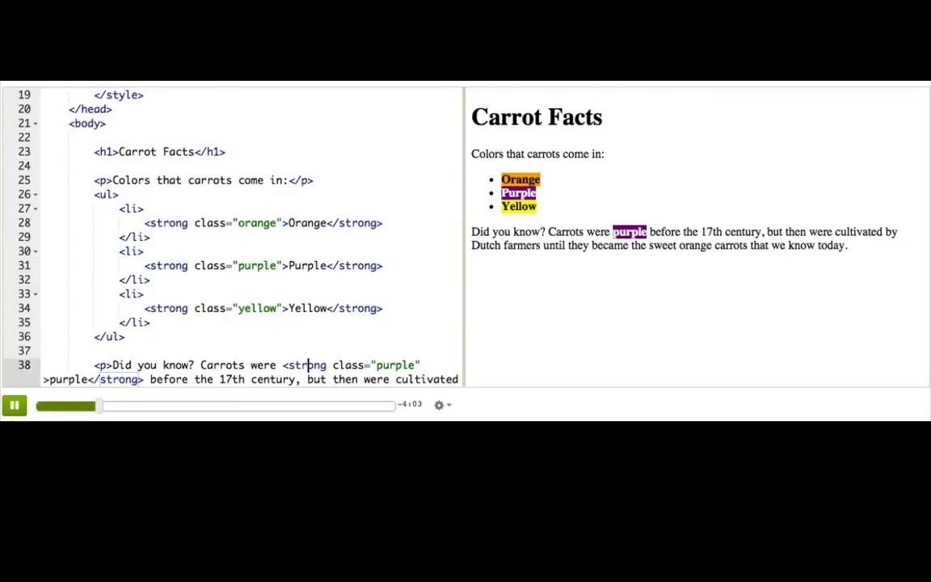
pyautogui.doubleClick(306, 364)
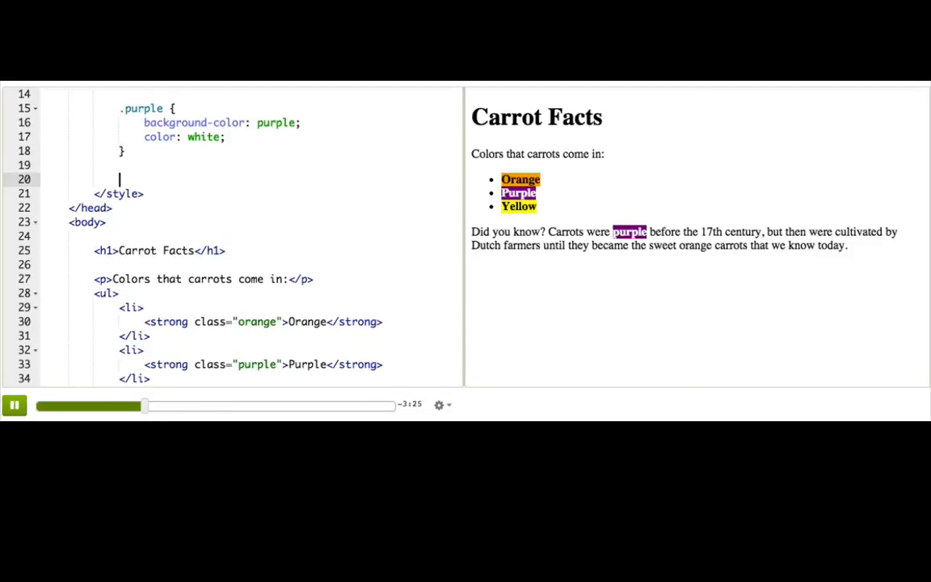
# - Add the rule p .purple { color: purple; background-color: transparent; }
pyautogui.write('p')
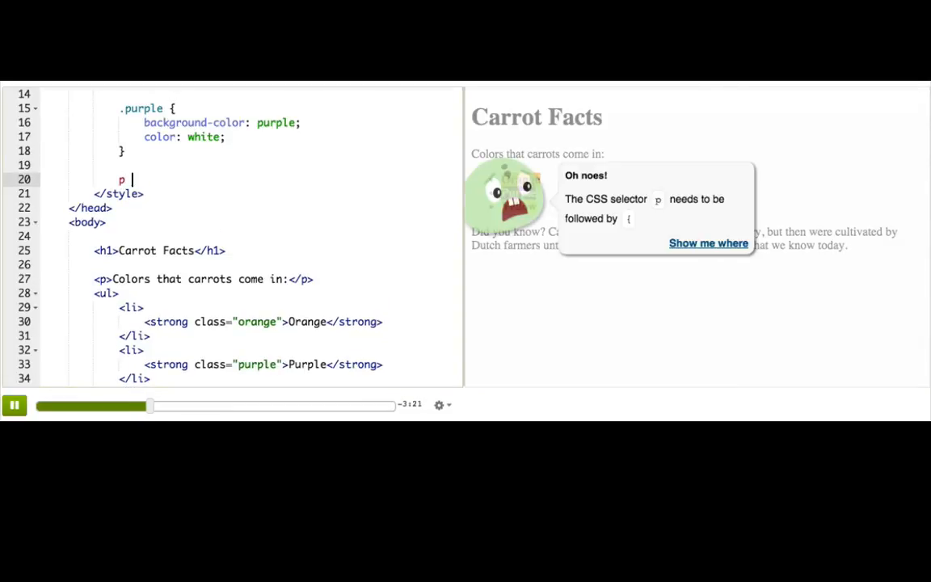
pyautogui.write('.p')
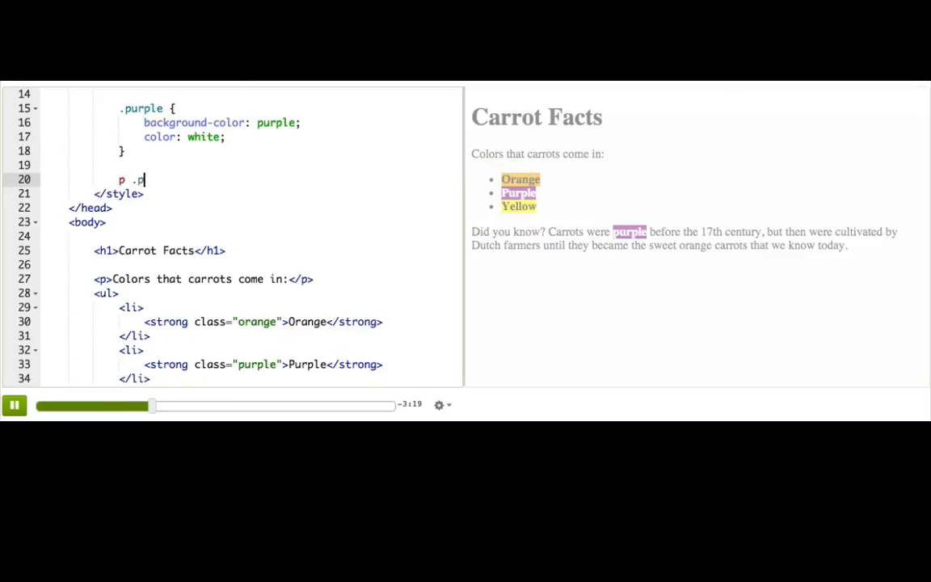
pyautogui.write('urple {')
pyautogui.write('color: purple;')
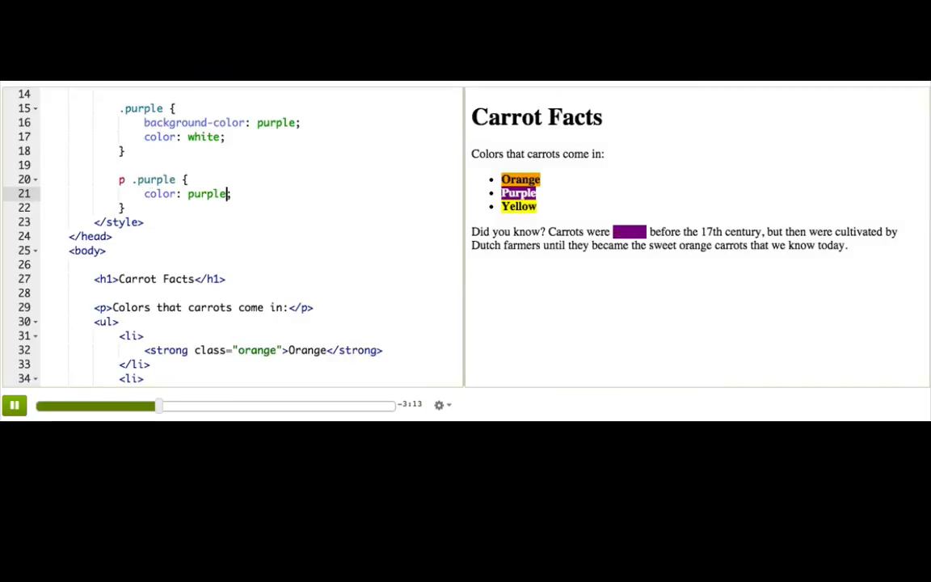
pyautogui.write('background-color: ;')
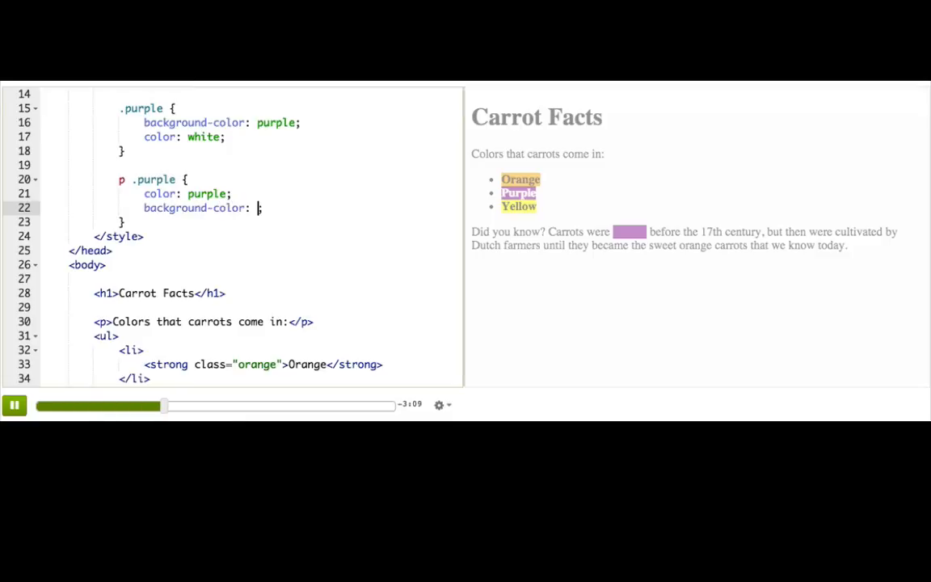
pyautogui.write('transparent;')
pyautogui.write('l')
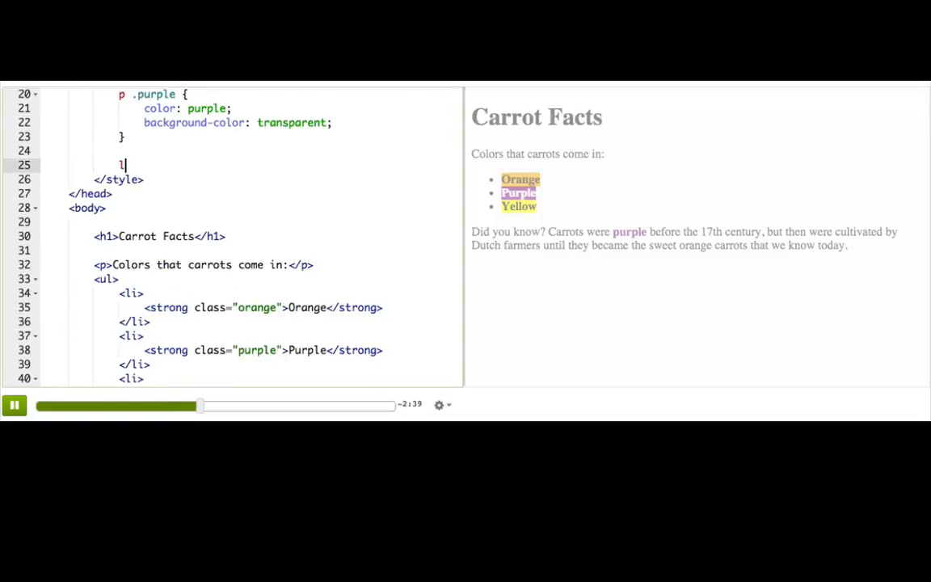
# - Write li strong { line-height: 2em; } and prefix the selector with ul
pyautogui.write('i strong {')
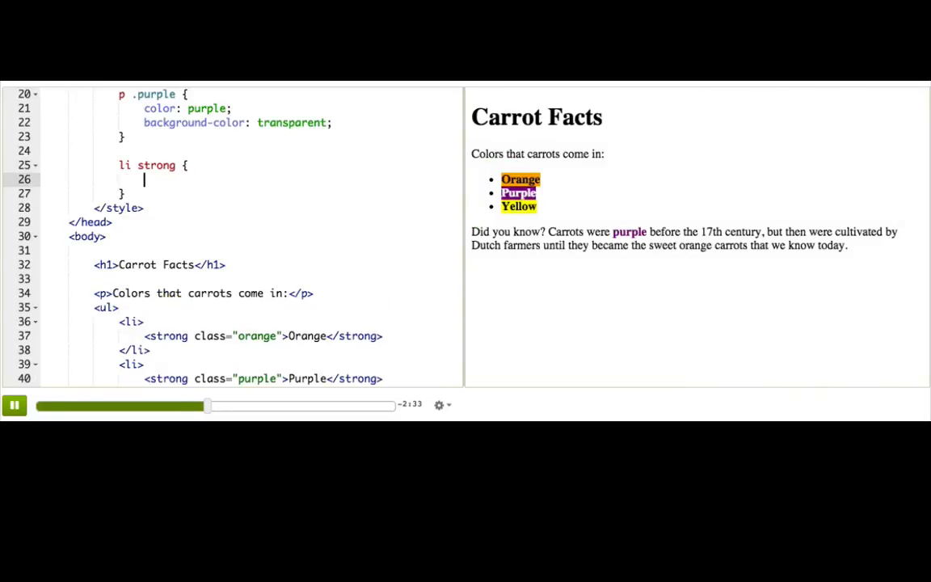
pyautogui.write('line-height:;')
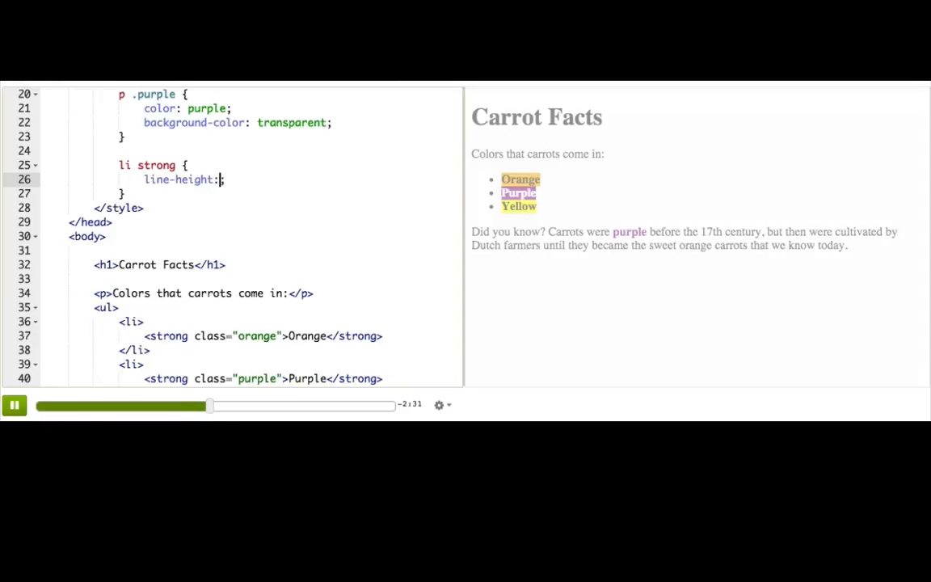
pyautogui.write('2em')
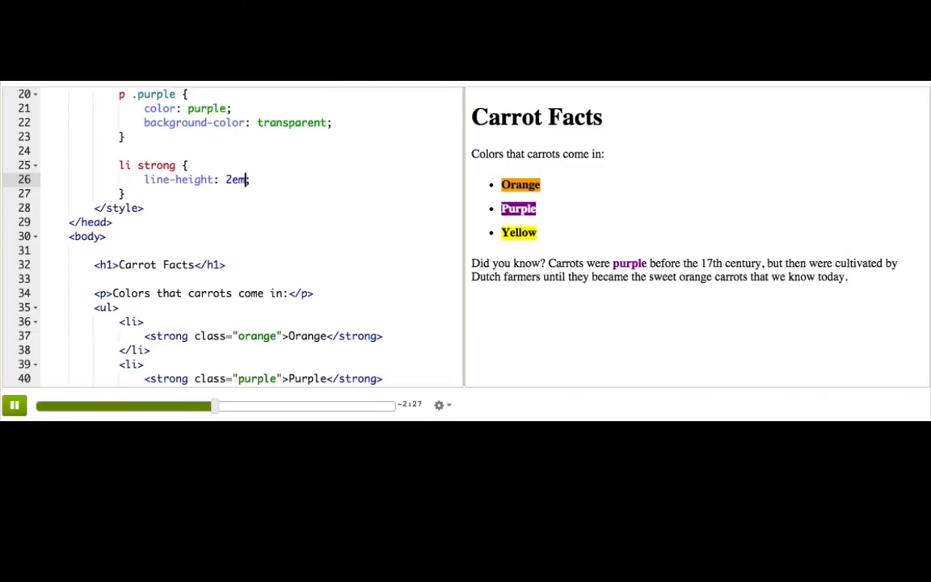
pyautogui.write('ul')
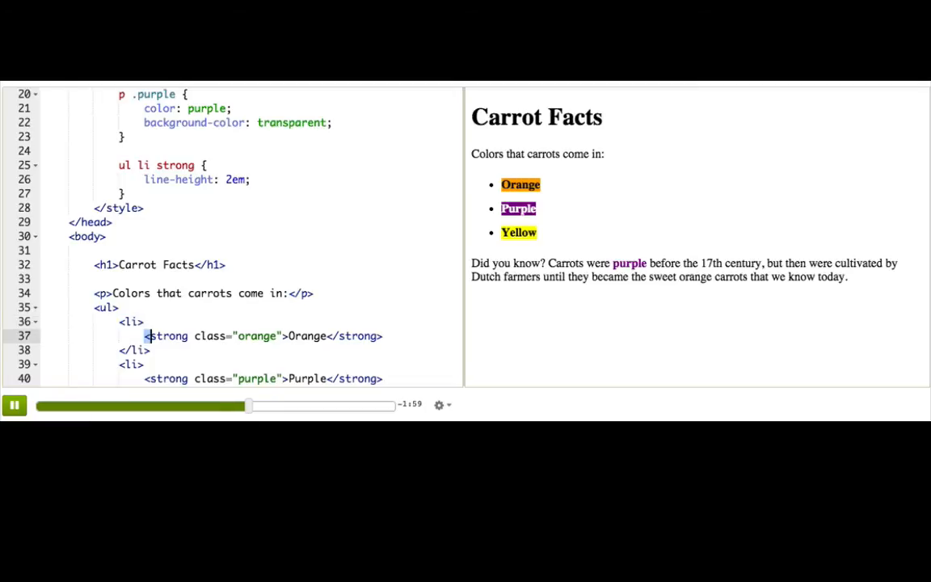
# - Highlight the strong element inside the list item before editing the ul tag
pyautogui.doubleClick(165, 336)
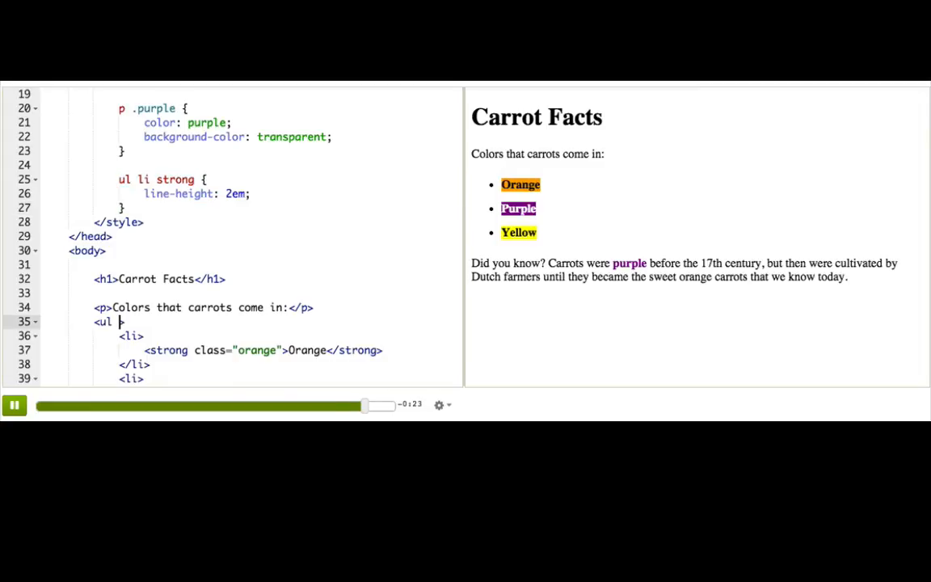
# - Add class="spacey" to the ul tag and change the selector to ul.spacey li strong
pyautogui.write('class="spacey">')
pyautogui.click(288, 180)
pyautogui.write('.space')
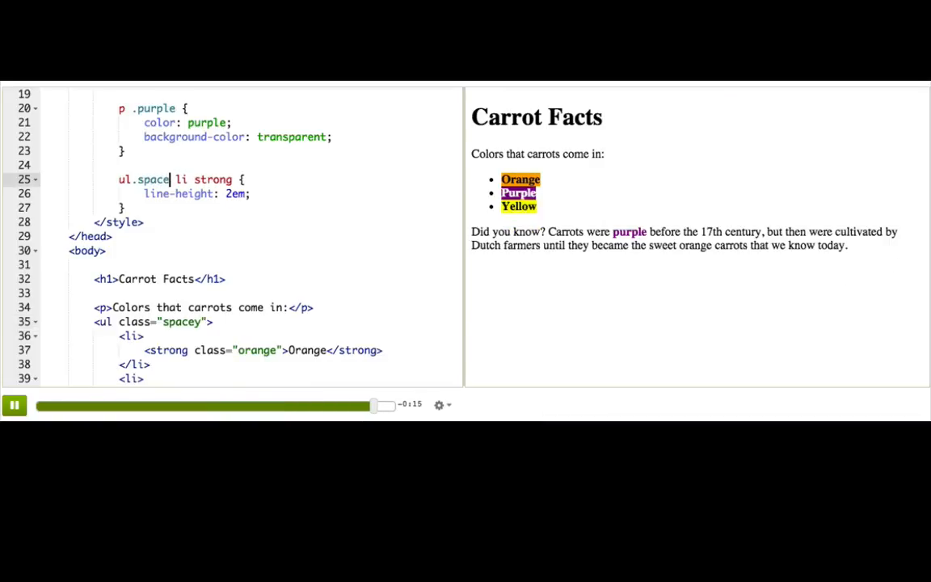
pyautogui.write('y')
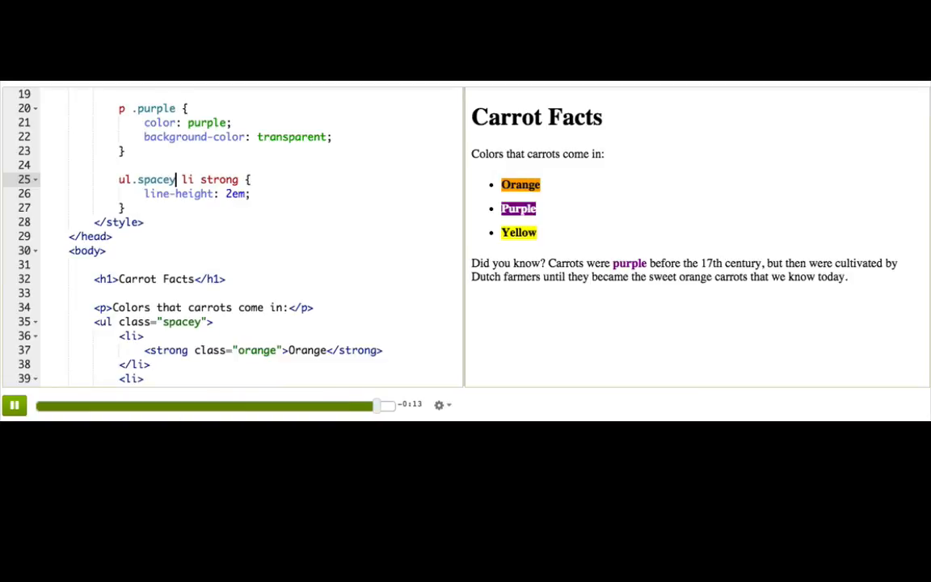